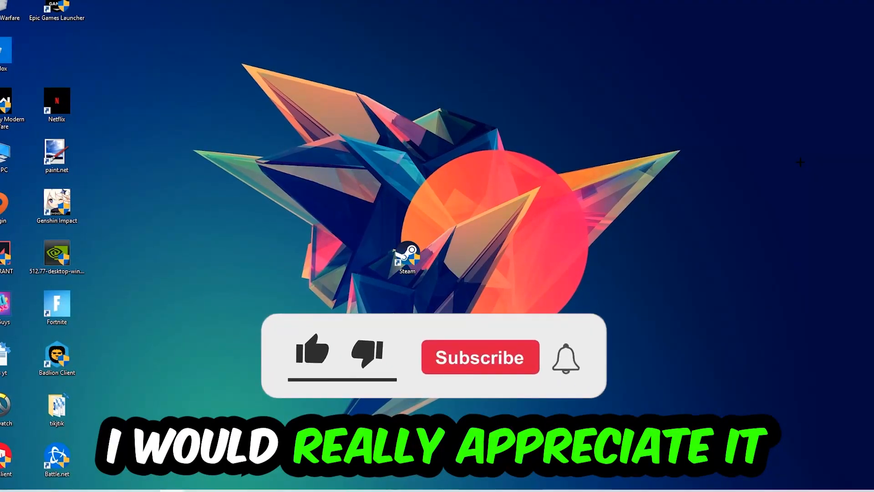
Launch cmd from the Run box, maximize it and run ipconfig /flushdns to clear the DNS cache
left_click(311, 351)
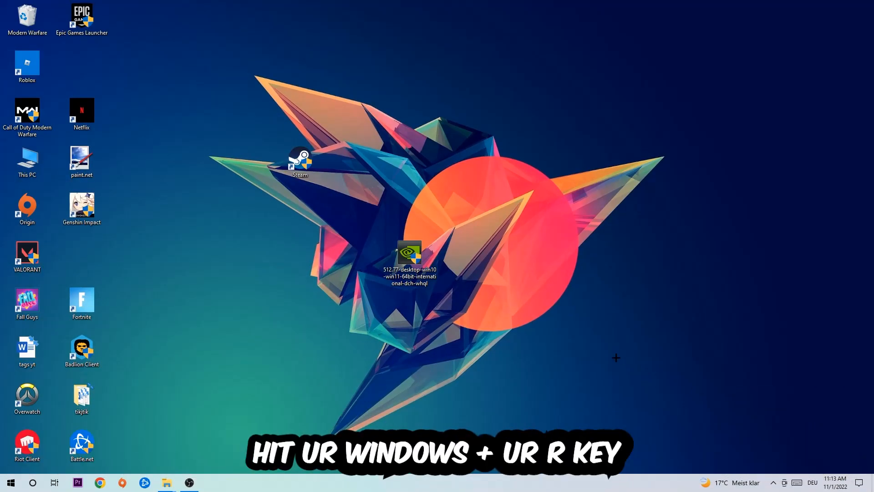
key("Win+r")
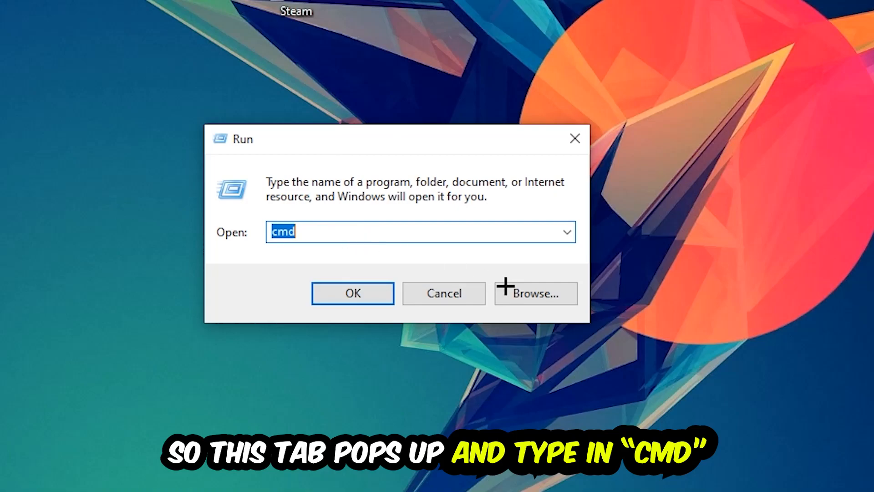
left_click(351, 292)
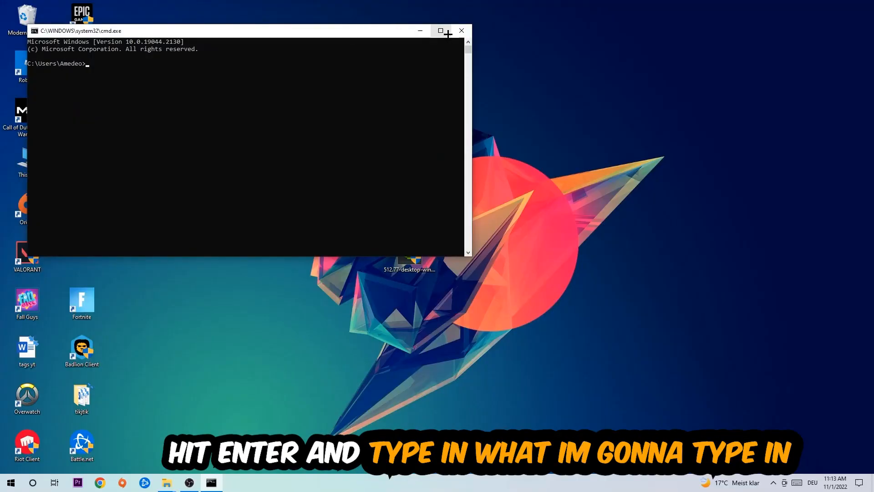
left_click(440, 31)
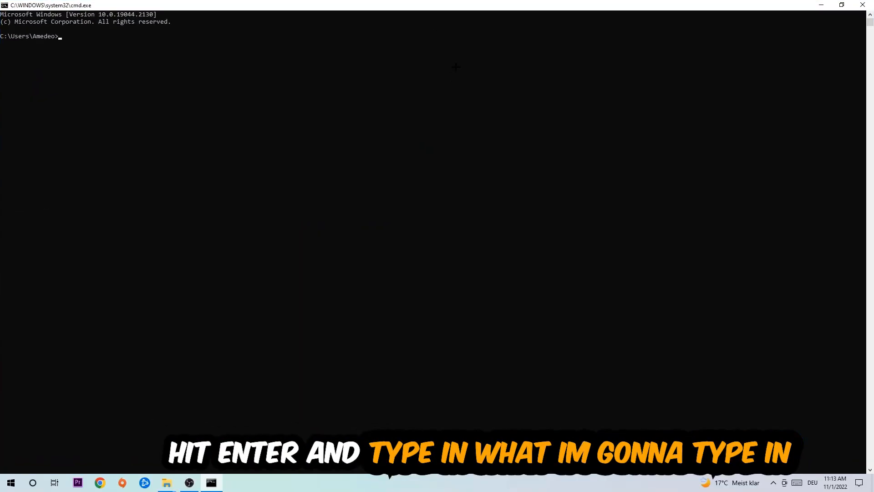
type("ipc")
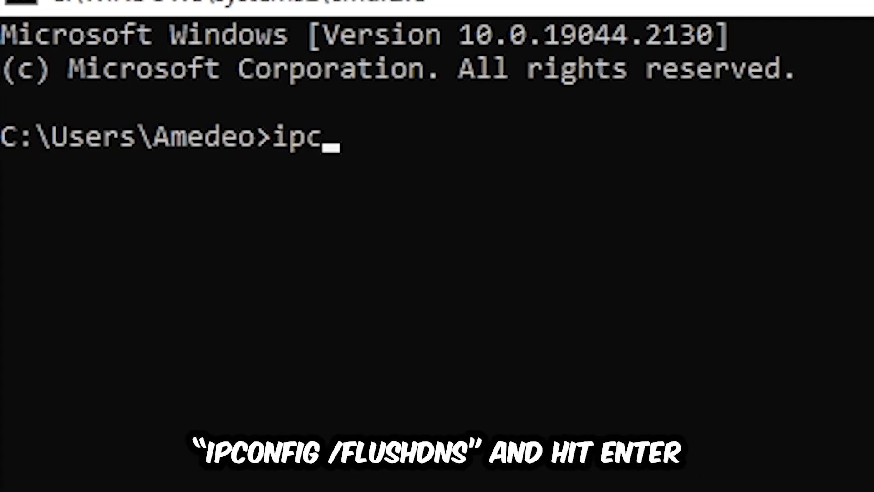
type("onfig /")
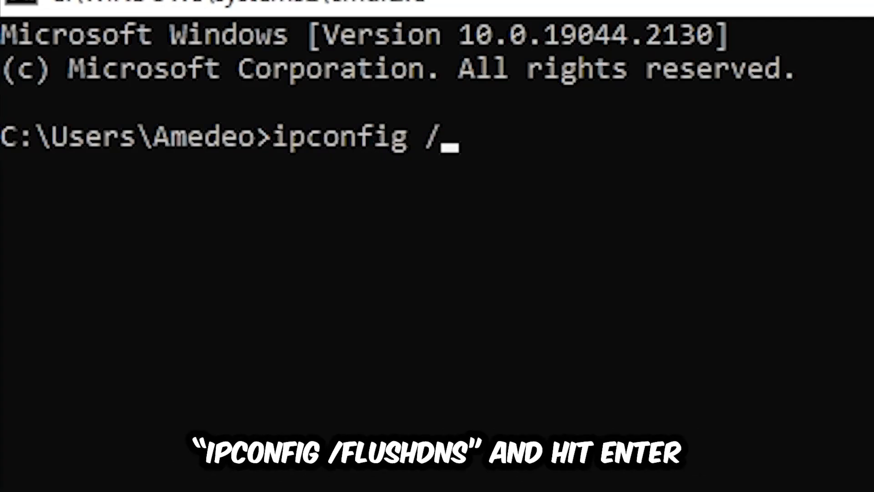
type("flus")
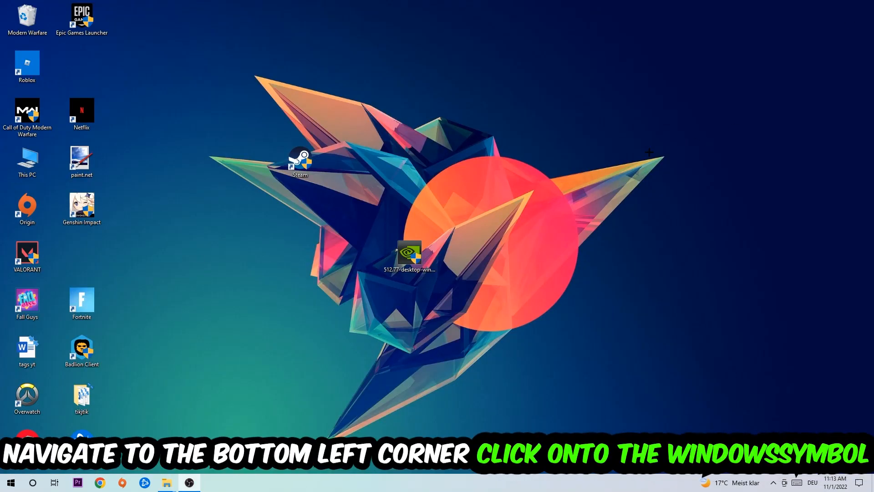
Reach the Network & Internet page of Windows Settings from the Start menu
left_click(10, 482)
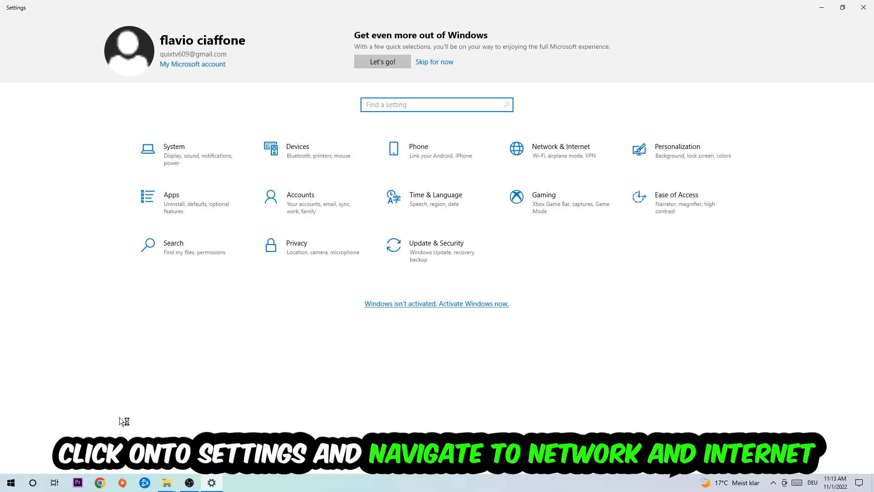
left_click(561, 149)
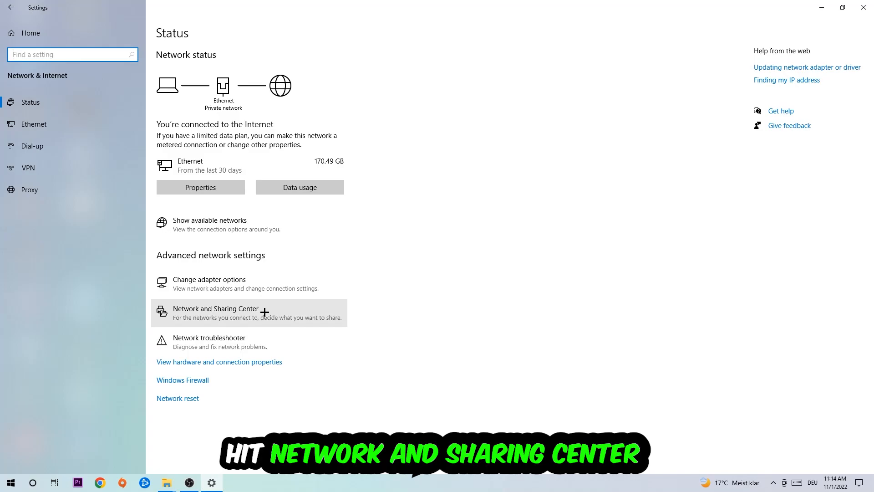
Go through Network and Sharing Center to the Ethernet properties and bring up the IPv4 protocol settings
left_click(216, 313)
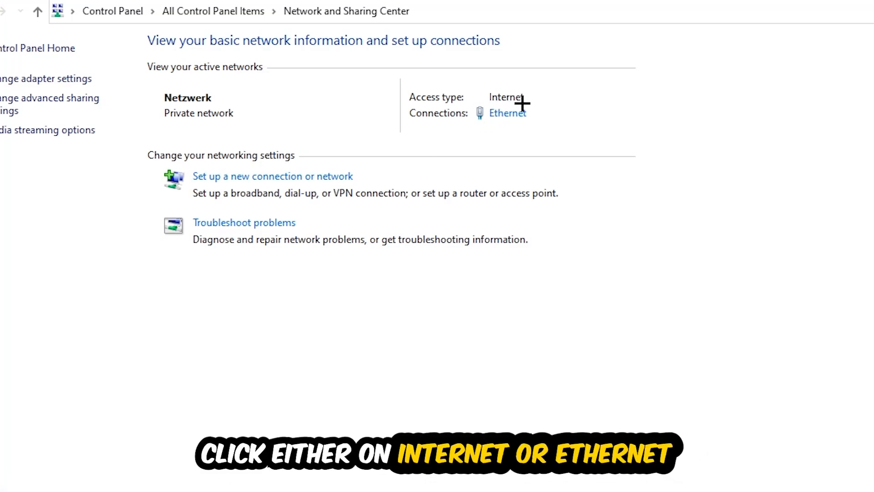
mouse_move(507, 113)
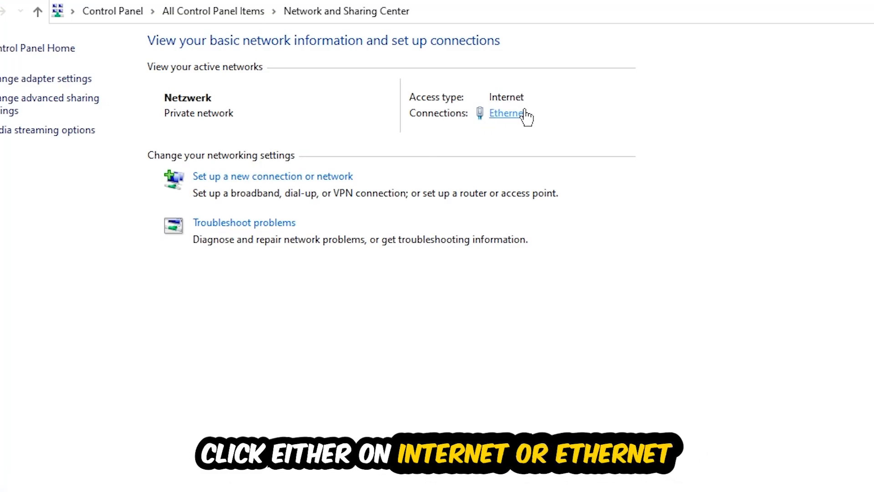
mouse_move(514, 121)
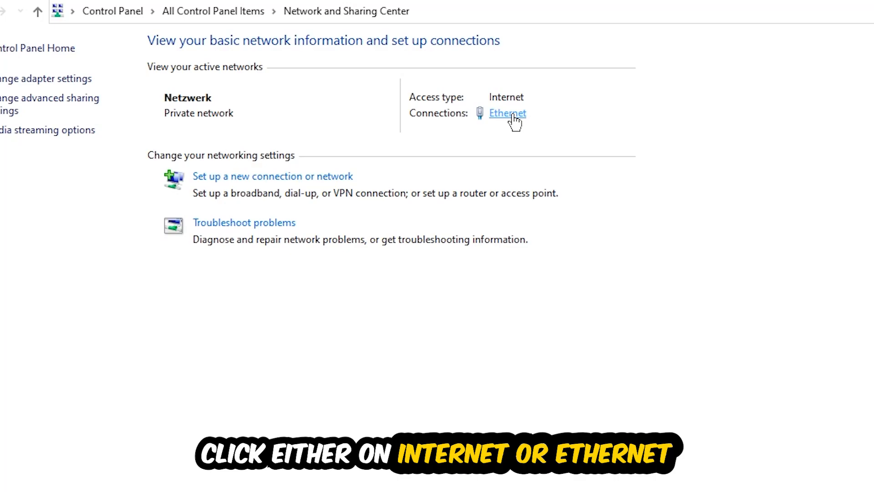
left_click(506, 113)
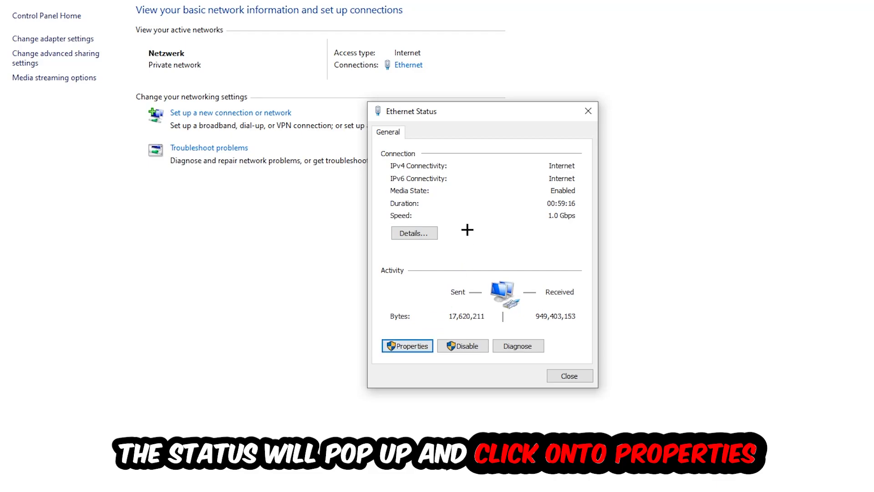
left_click(406, 345)
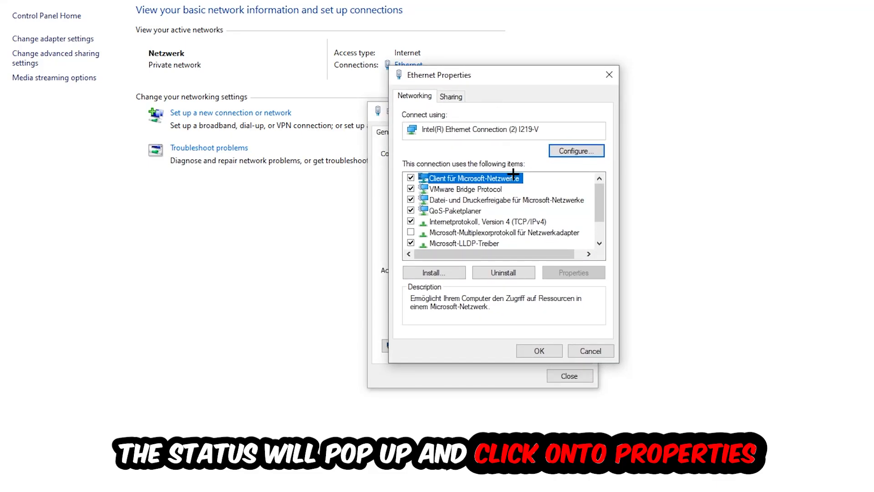
left_click(483, 221)
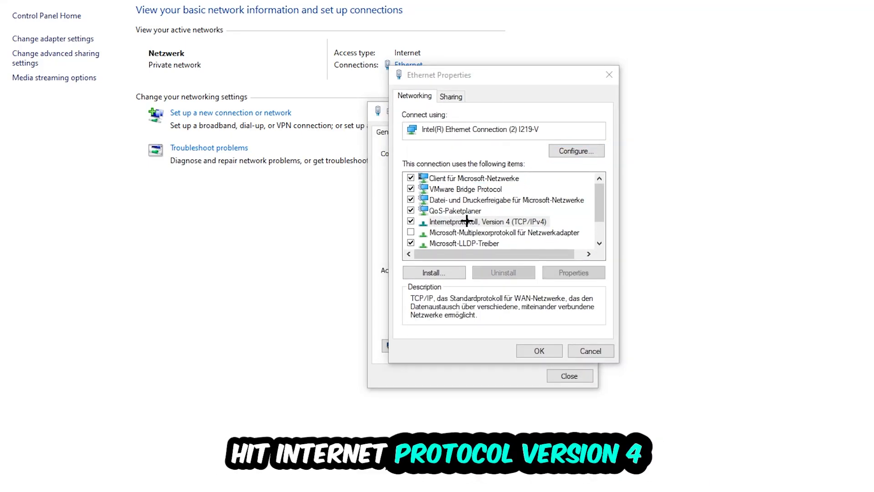
double_click(483, 222)
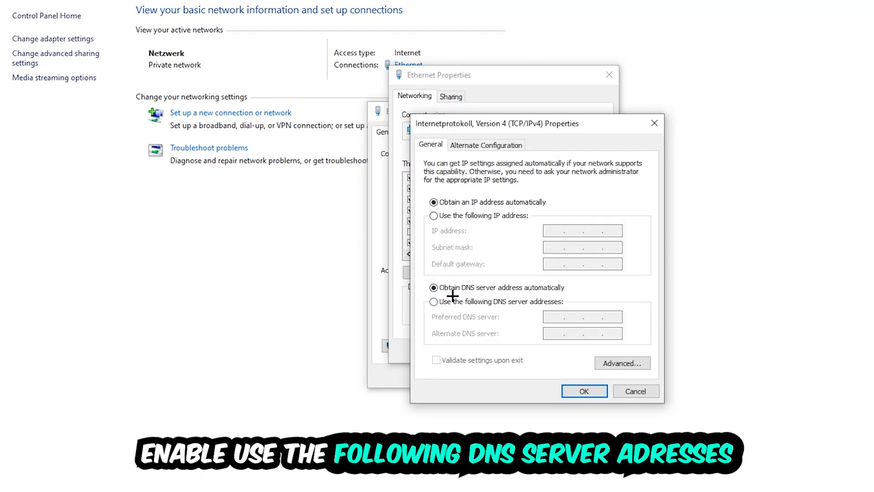
Switch IPv4 to 'Use the following DNS server addresses' and confirm the settings
left_click(434, 301)
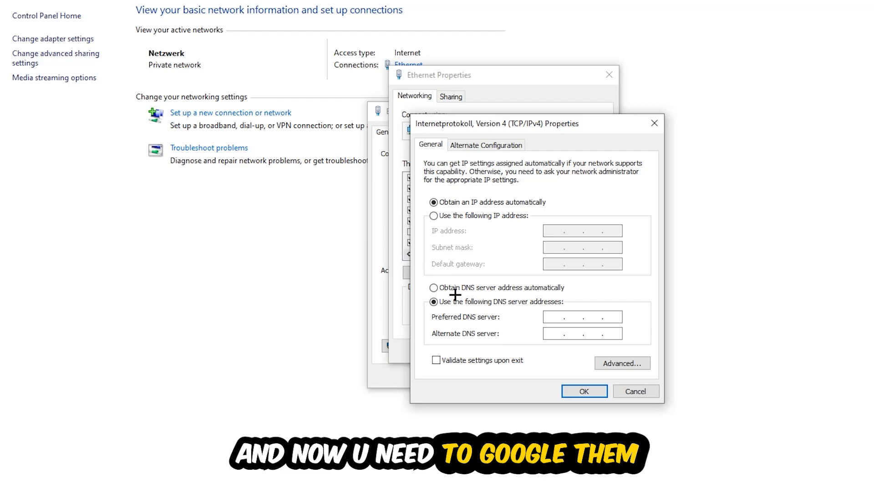
left_click(583, 316)
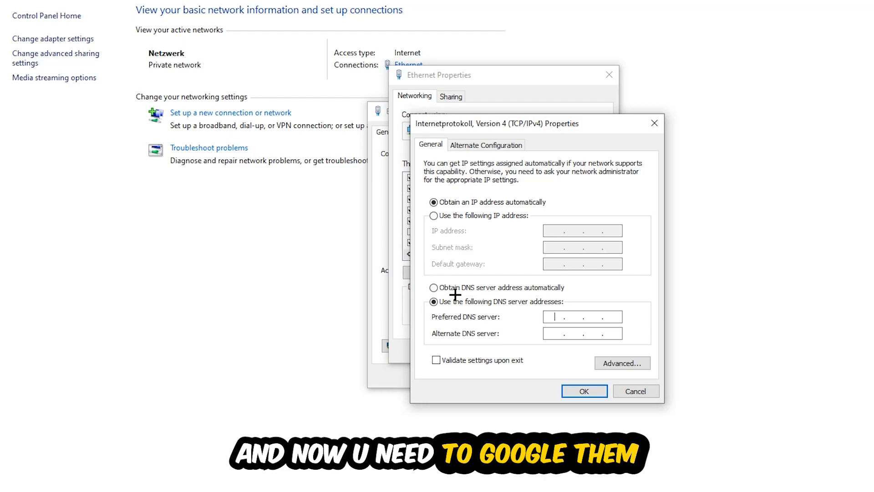
mouse_move(705, 307)
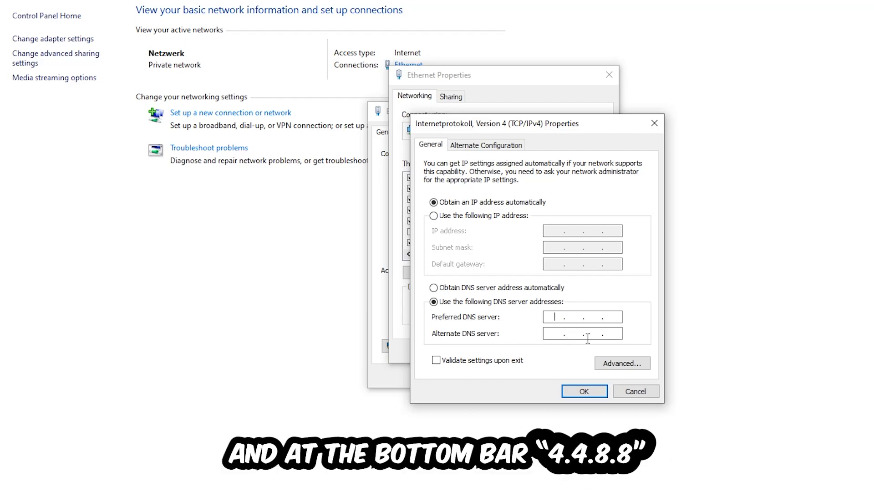
left_click(583, 391)
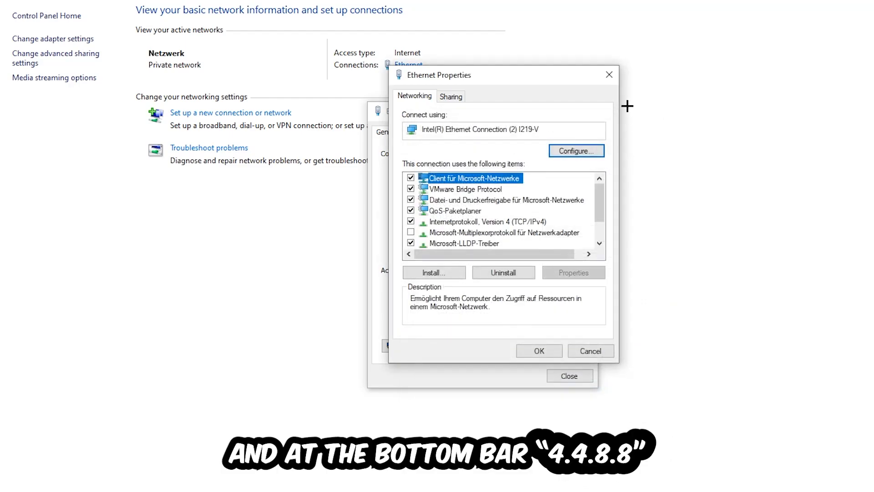